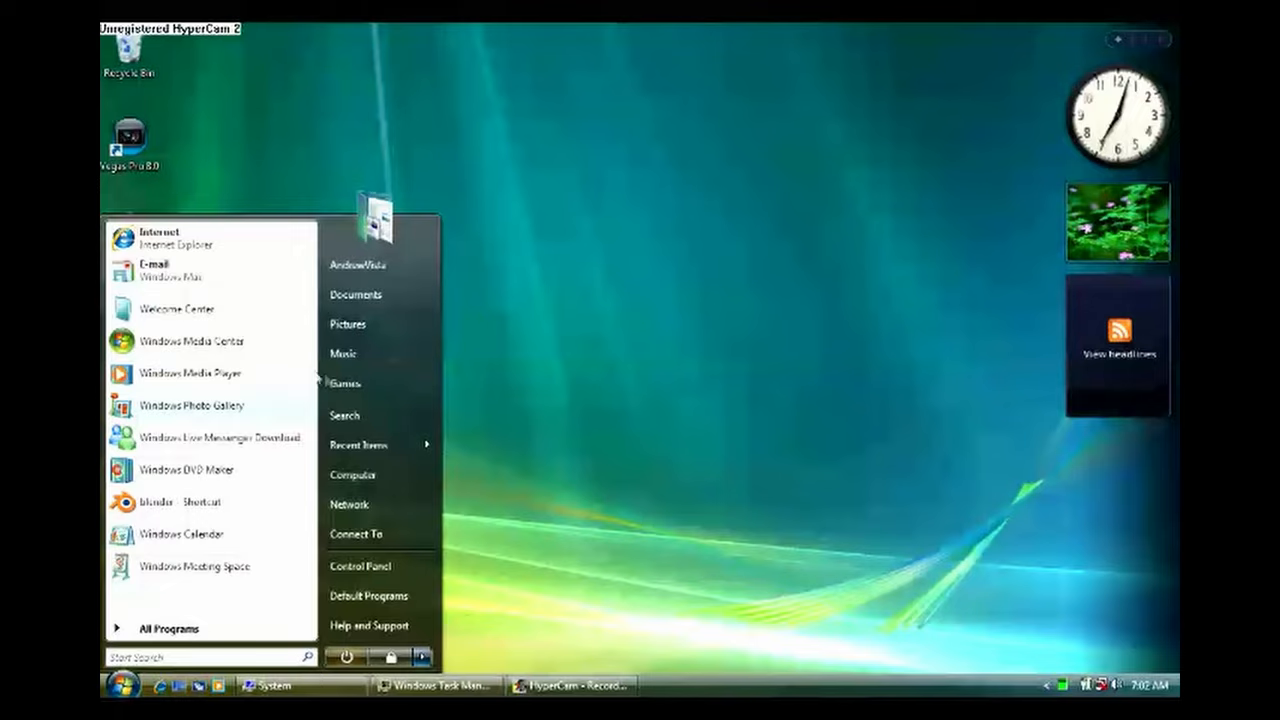
Launch Solitaire from All Programs > Games in the Vista Start Menu
left_click(170, 628)
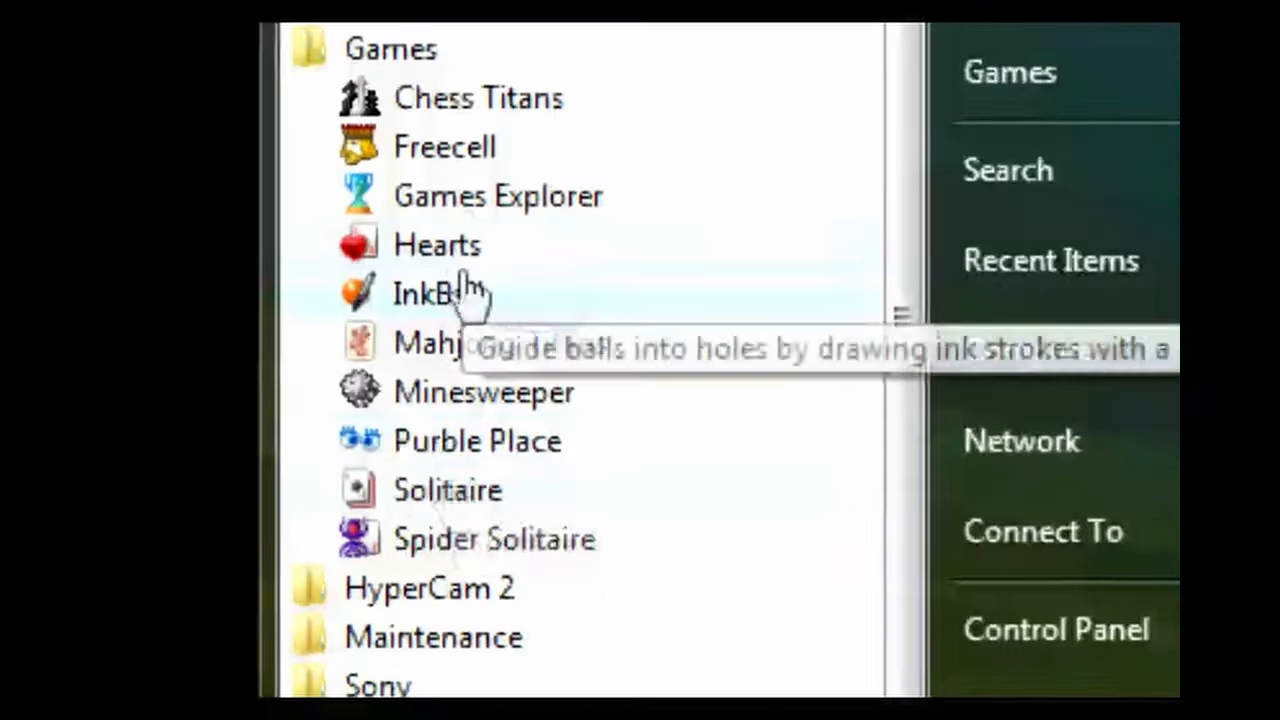
left_click(447, 490)
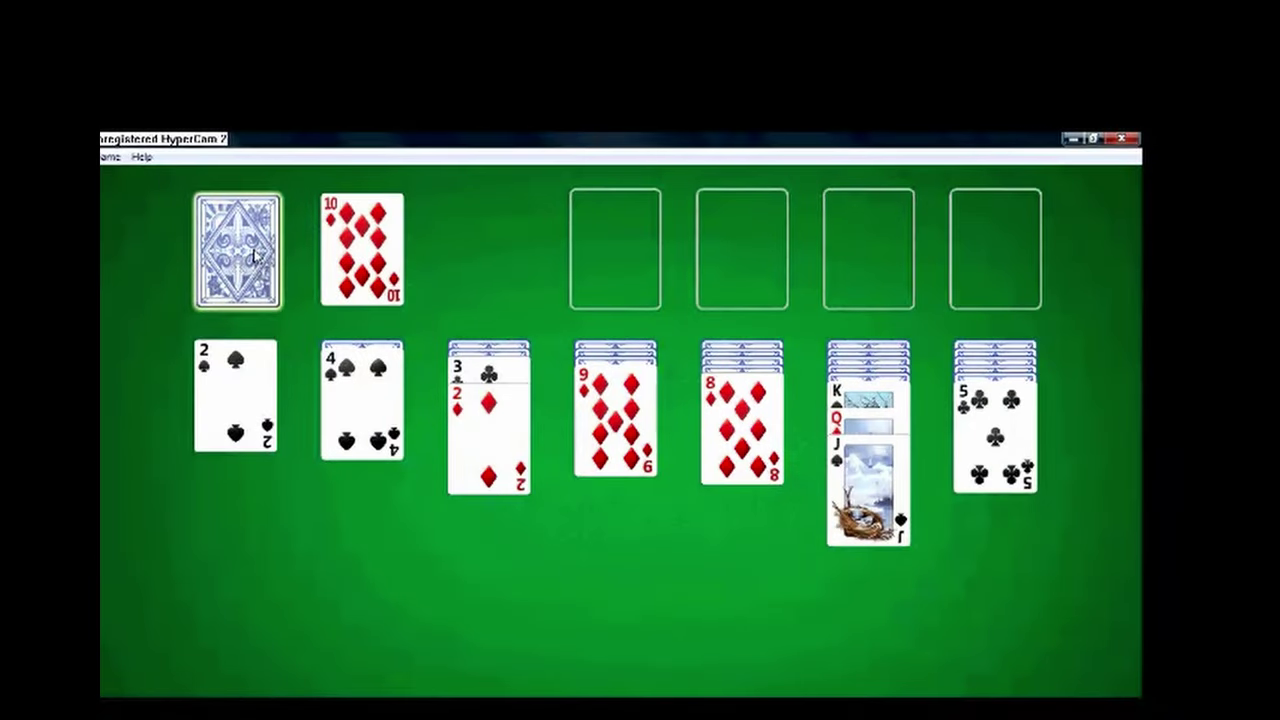
Draw from the stock and start the diamond, heart and spade foundations
left_click(235, 250)
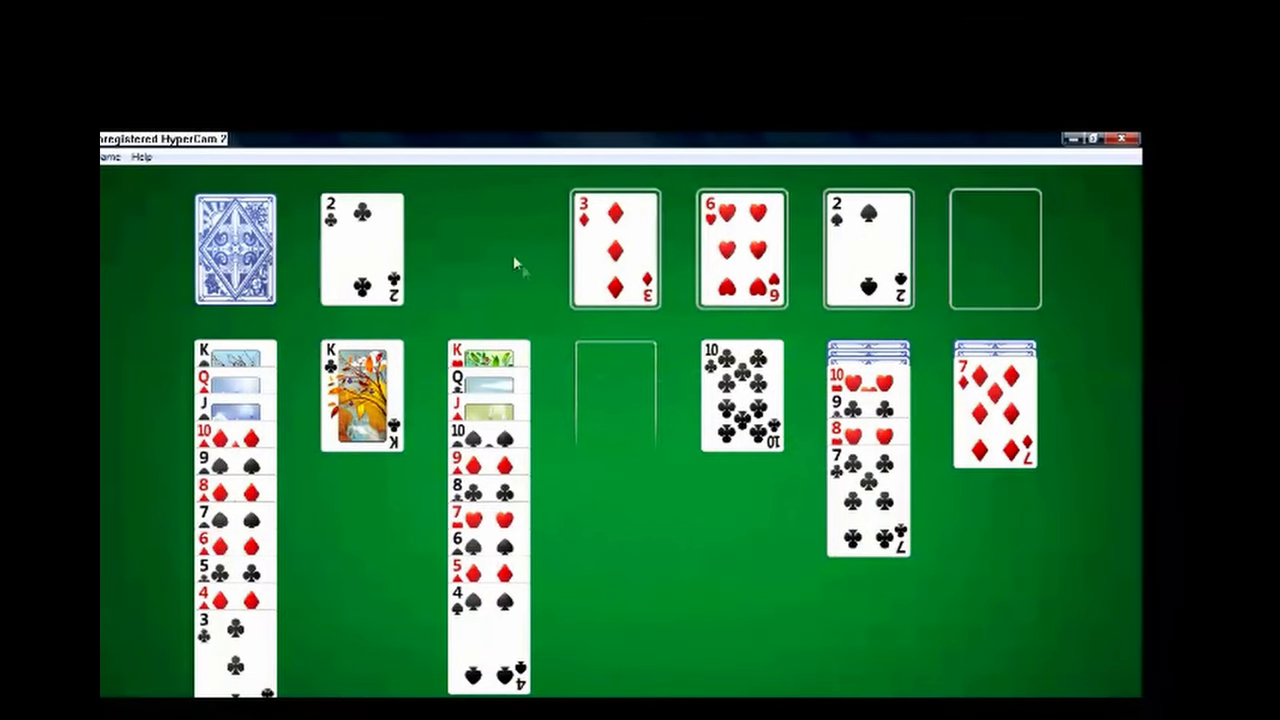
Quit the first game via Game > New Game and play the new deal until stuck
left_click(110, 158)
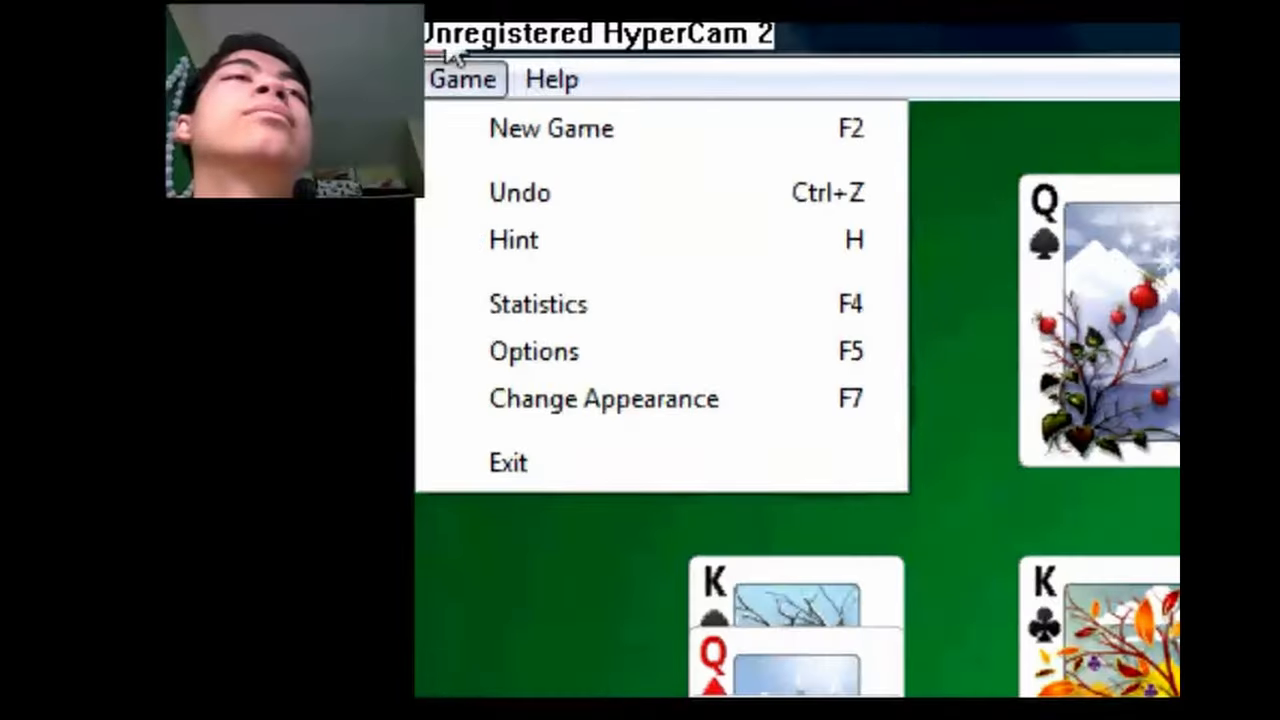
left_click(551, 128)
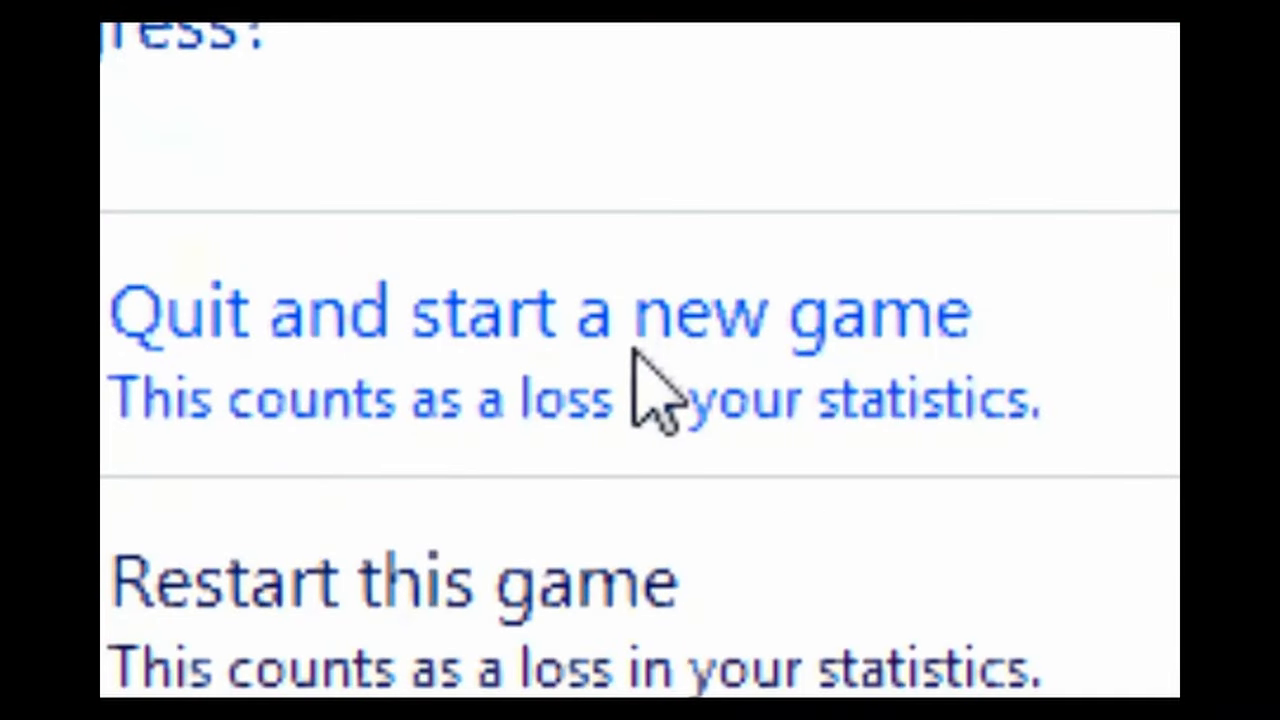
left_click(540, 310)
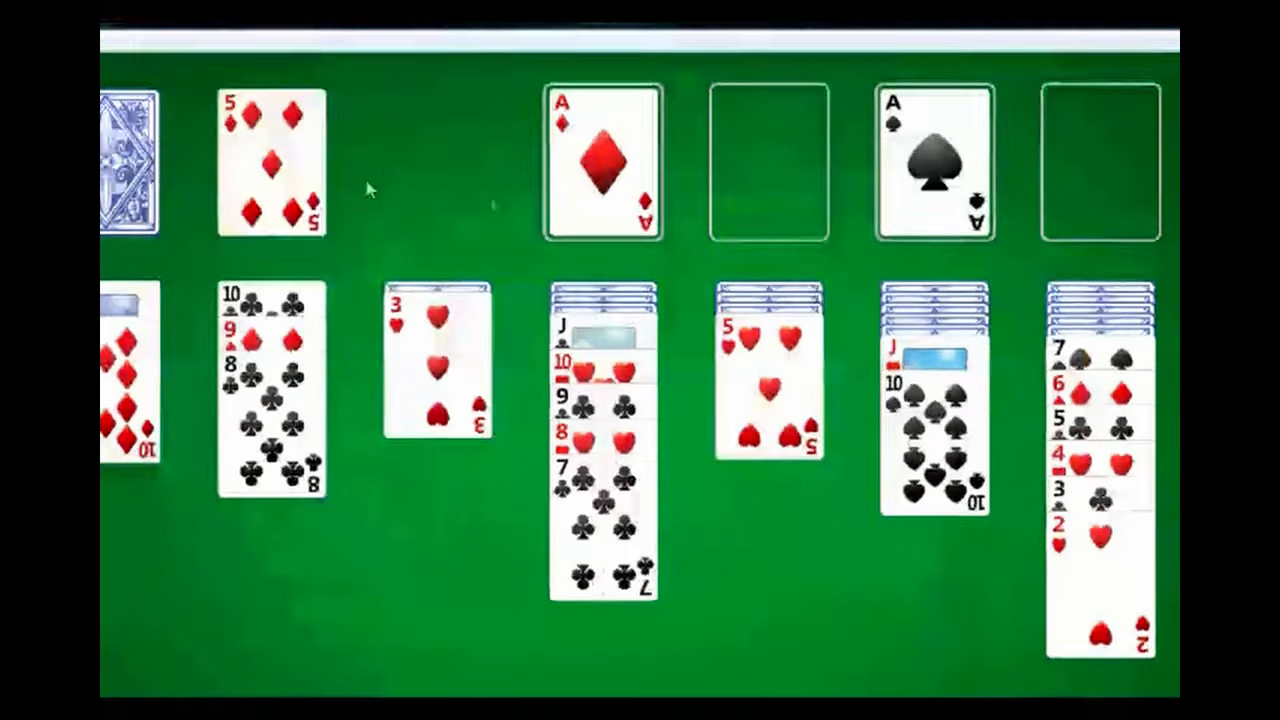
left_click(767, 390)
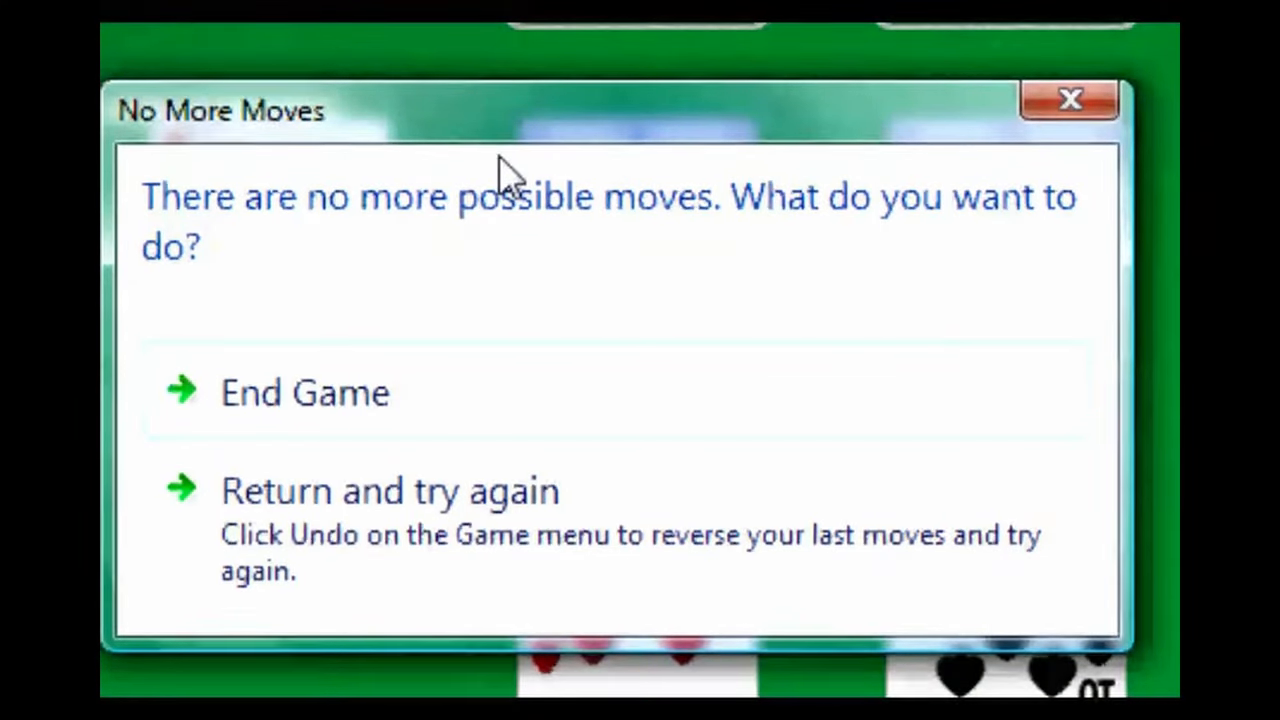
mouse_move(540, 545)
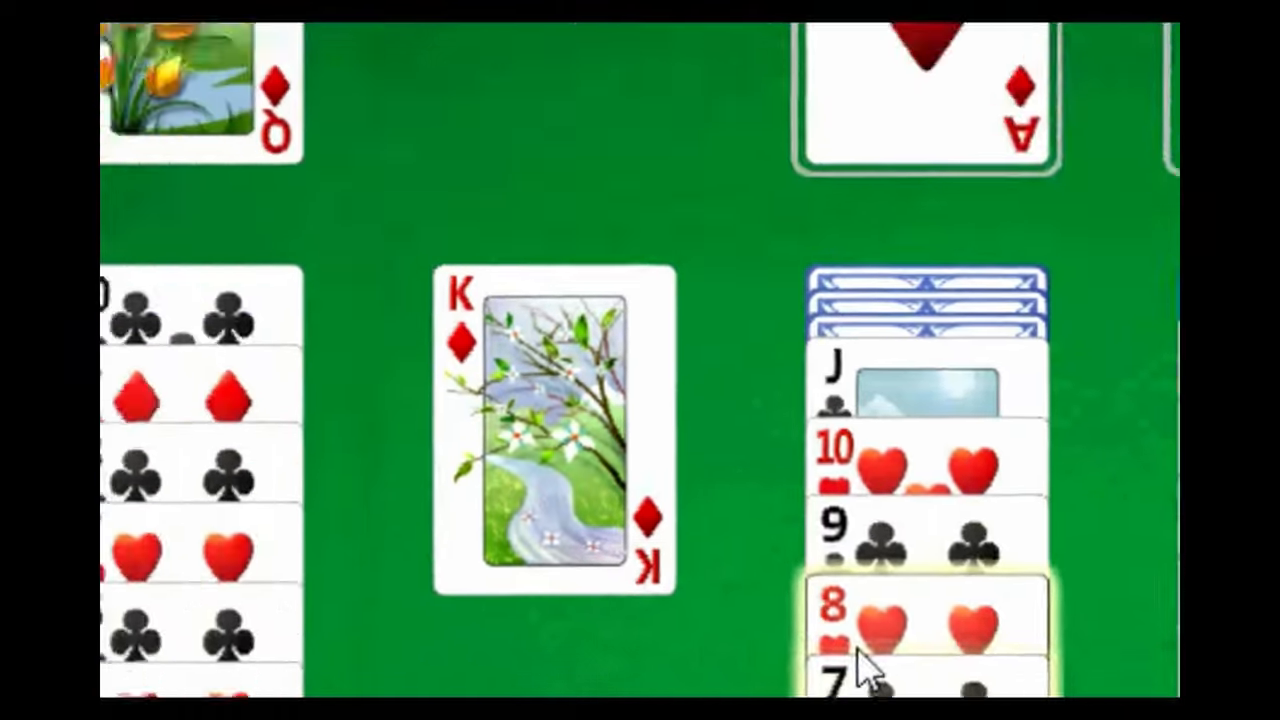
left_click(170, 111)
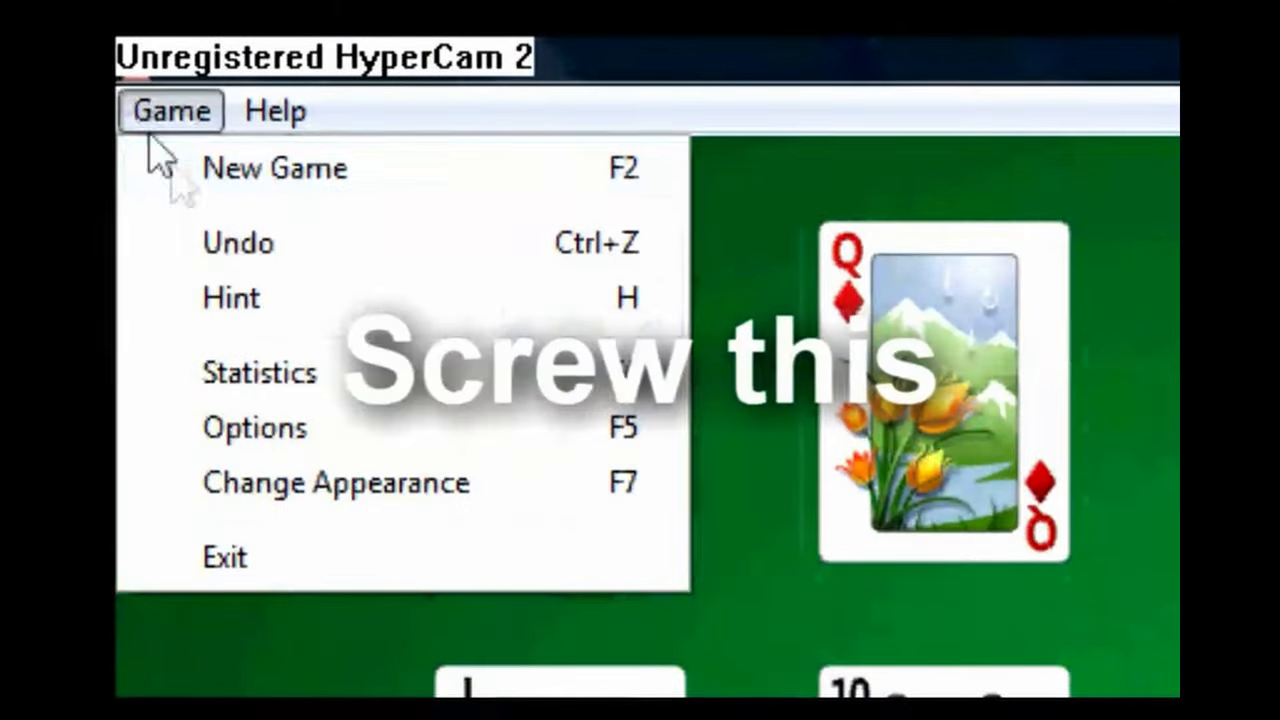
Deal another new game and play it until no moves remain
left_click(275, 168)
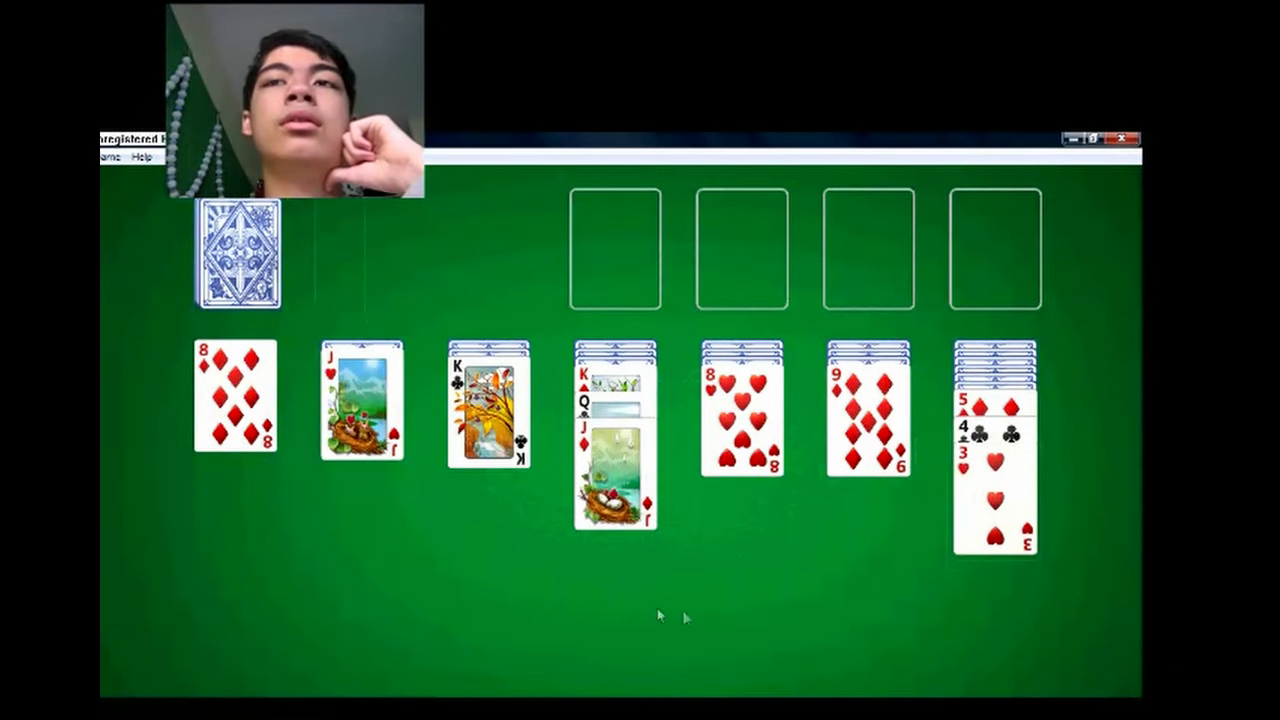
left_click(237, 253)
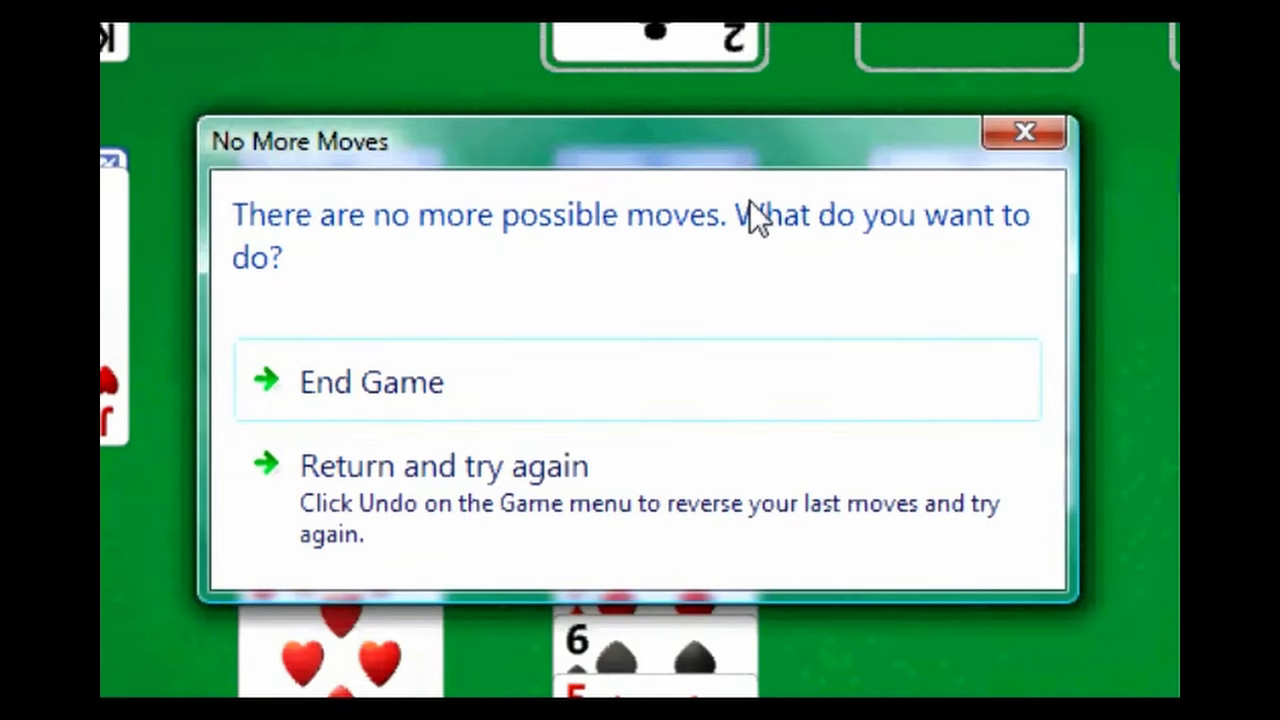
End the stuck game, draw from the new deal, then minimize Solitaire and show HyperCam
left_click(371, 381)
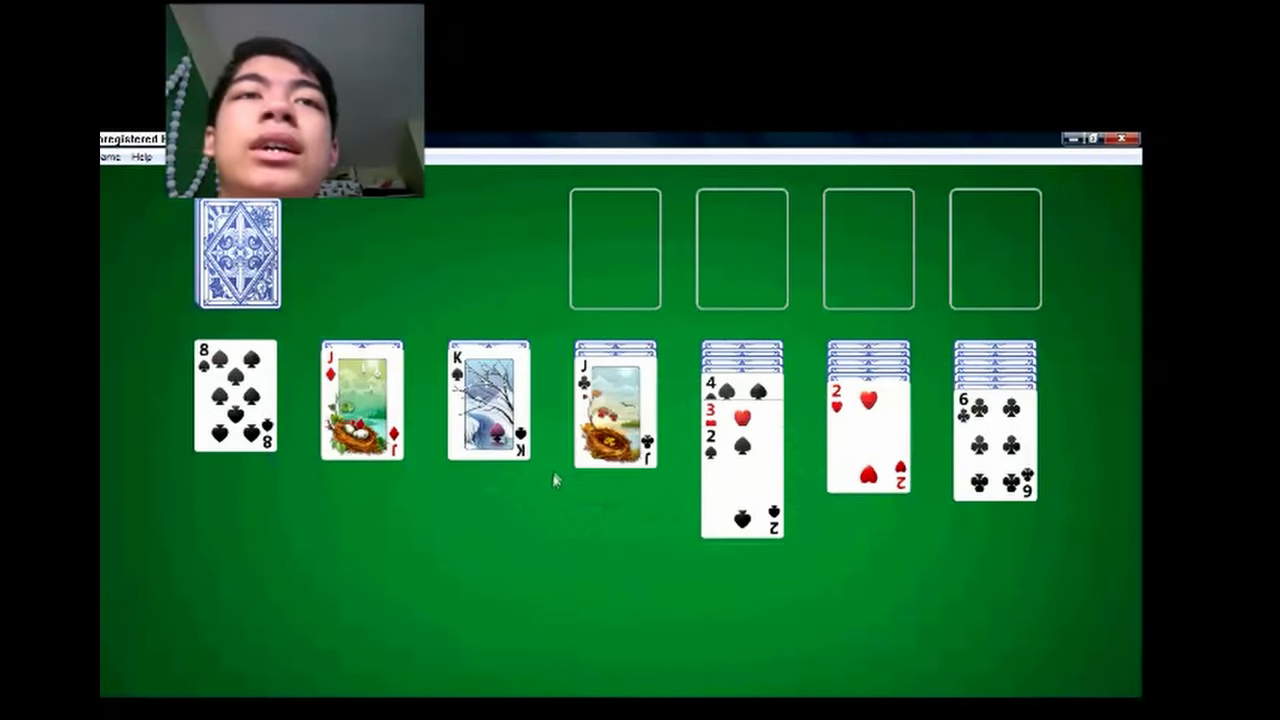
left_click(242, 256)
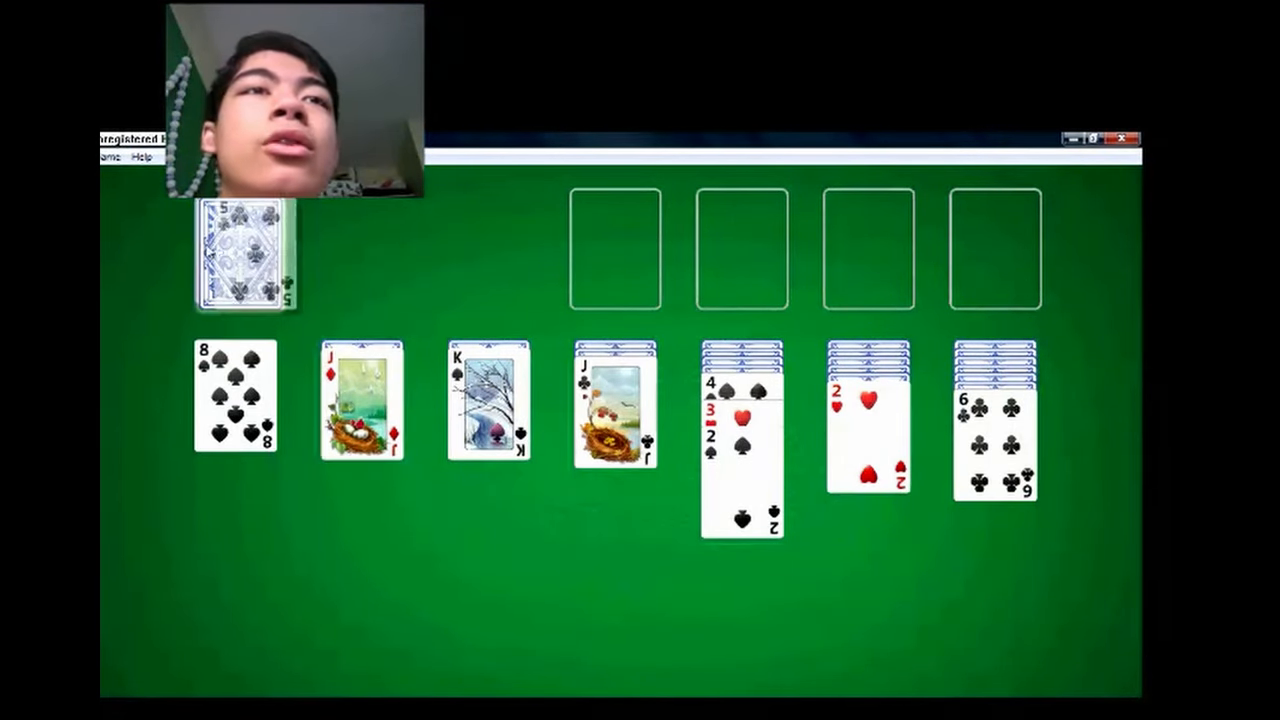
left_click(247, 255)
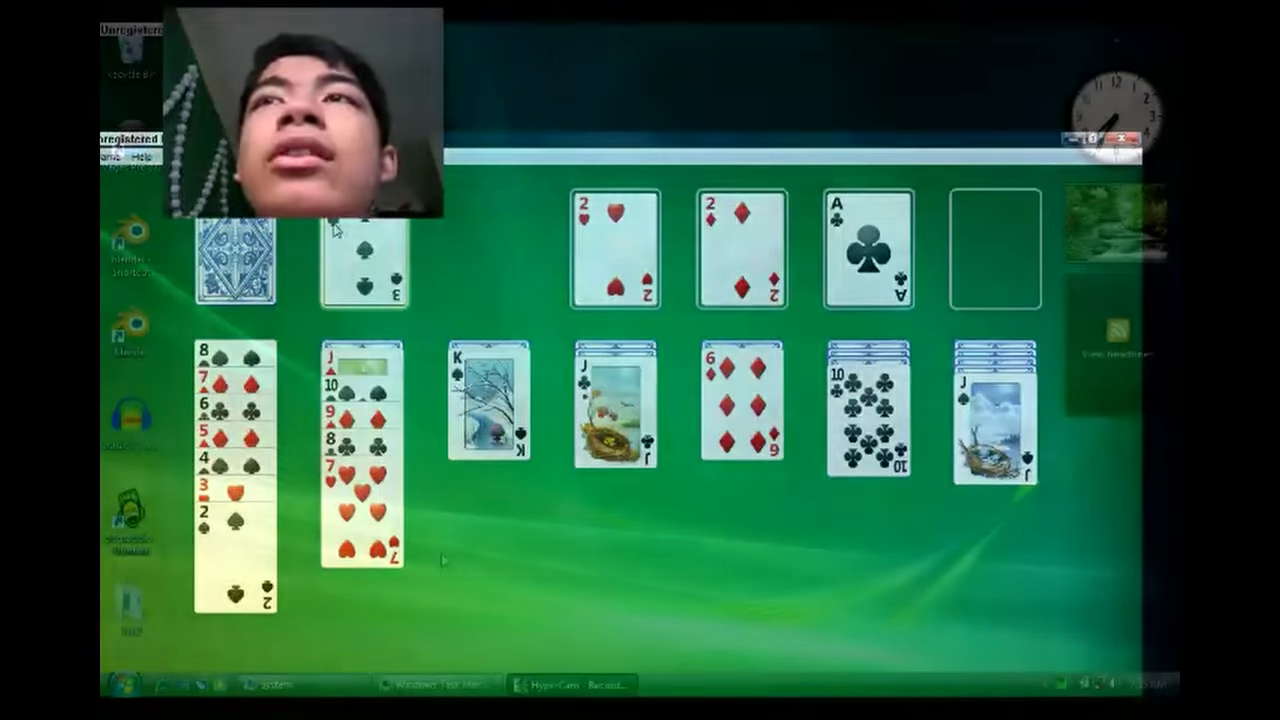
left_click(1129, 138)
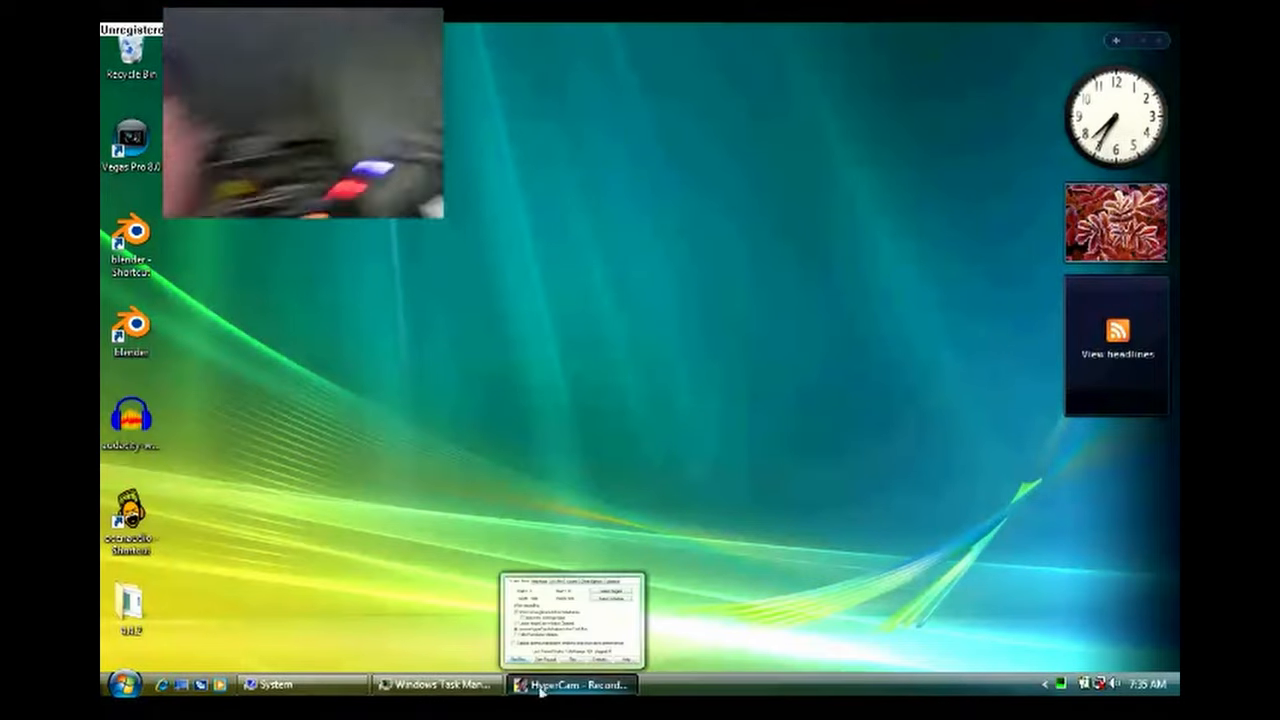
left_click(573, 685)
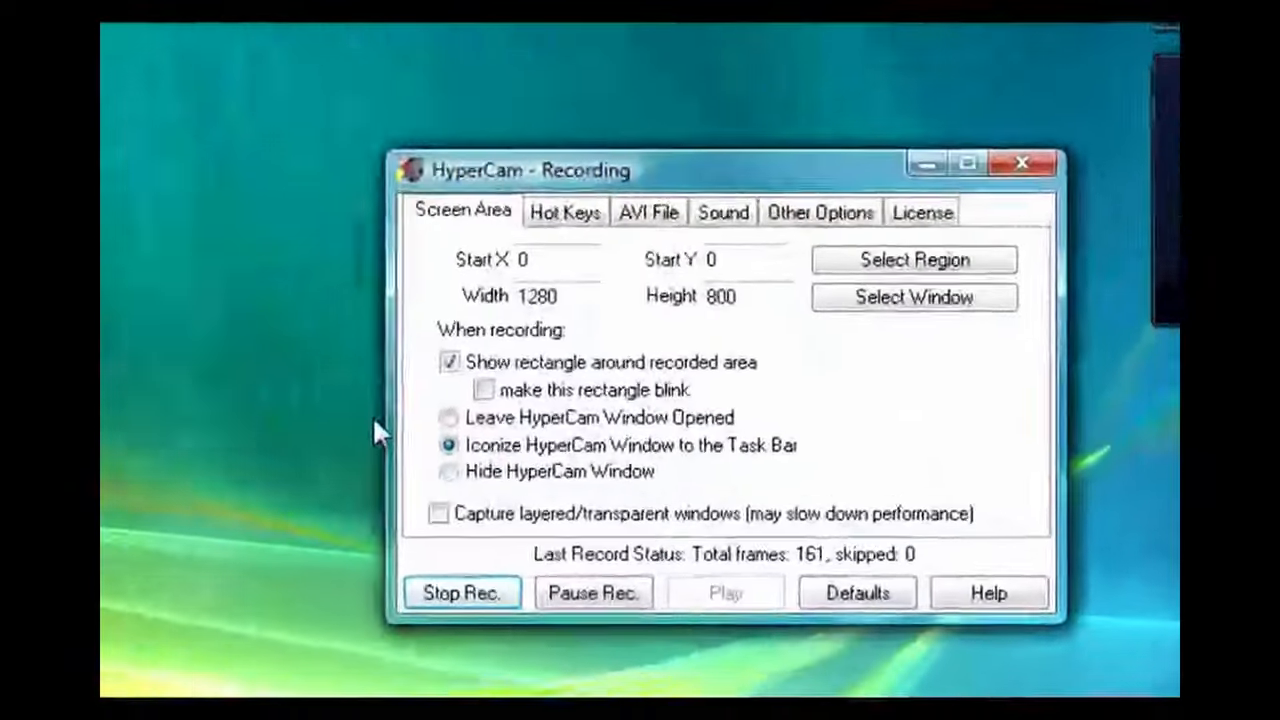